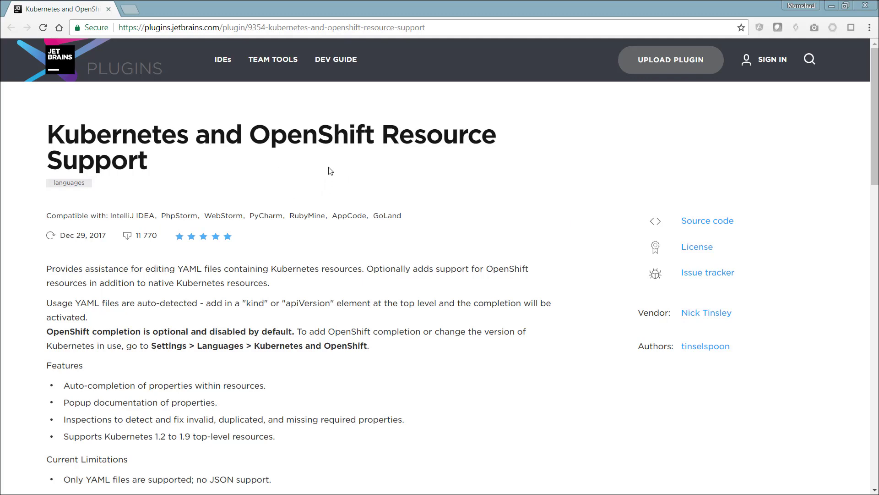
mouse_move(160, 162)
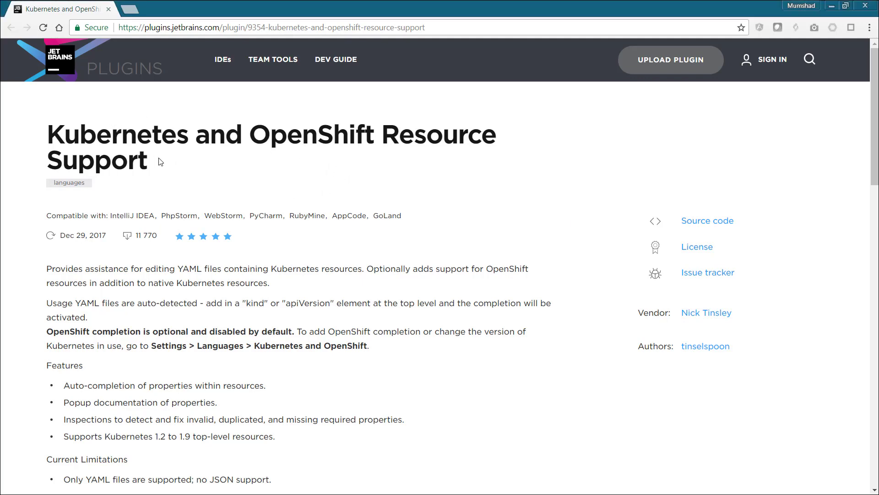
- Download plugin version 0.9 from the JetBrains page, dismissing Save As since the zip already exists
scroll(down, 3)
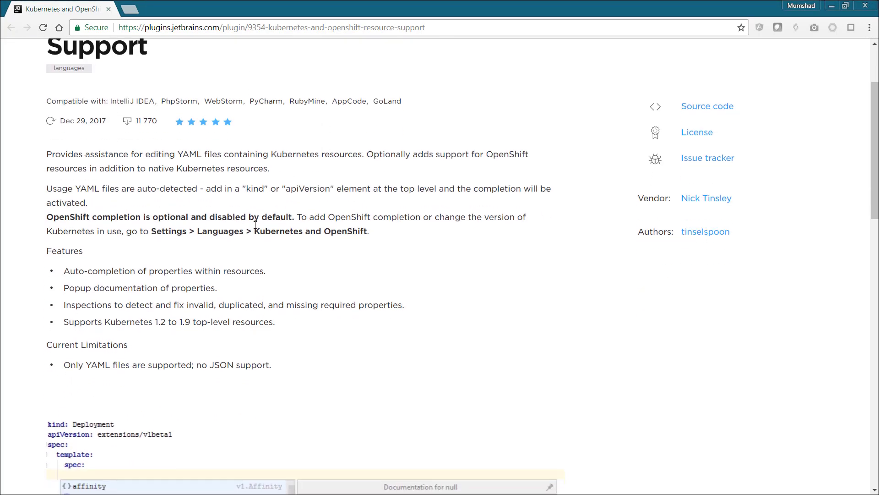
scroll(down, 3)
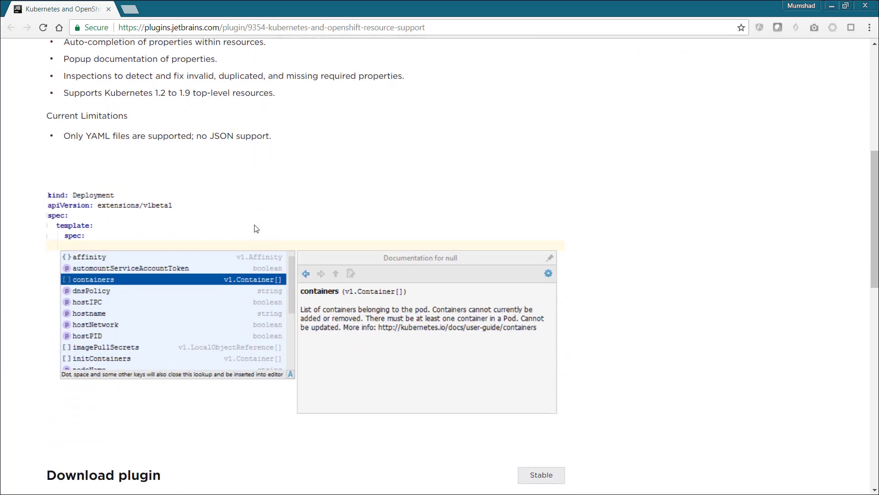
scroll(down, 3)
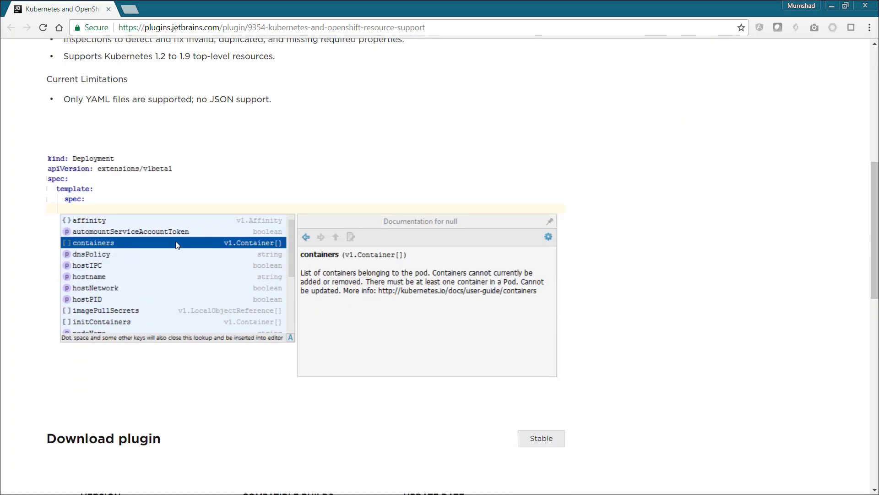
scroll(down, 3)
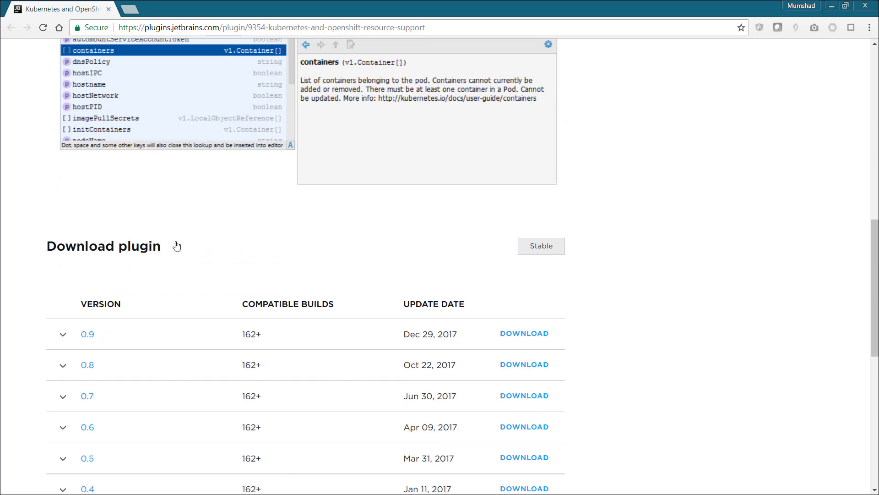
mouse_move(524, 333)
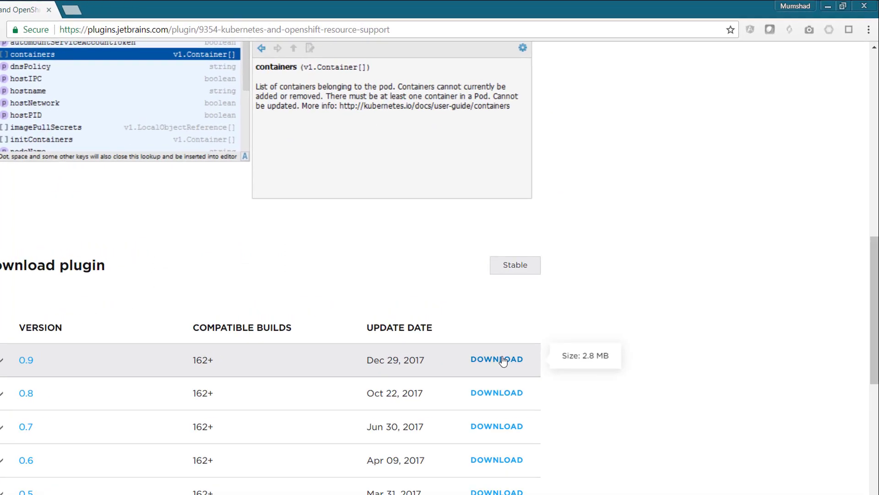
click(496, 359)
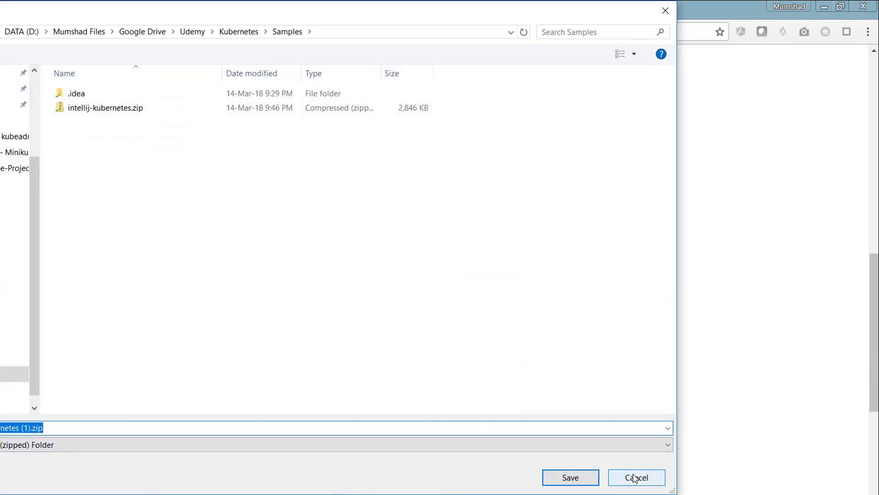
click(636, 477)
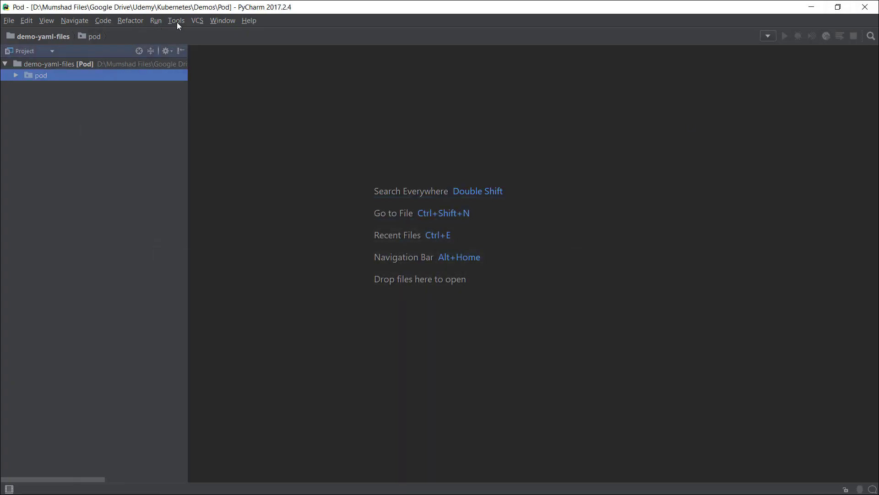
- In Settings > Plugins, choose intellij-kubernetes.zip to install from disk
click(8, 20)
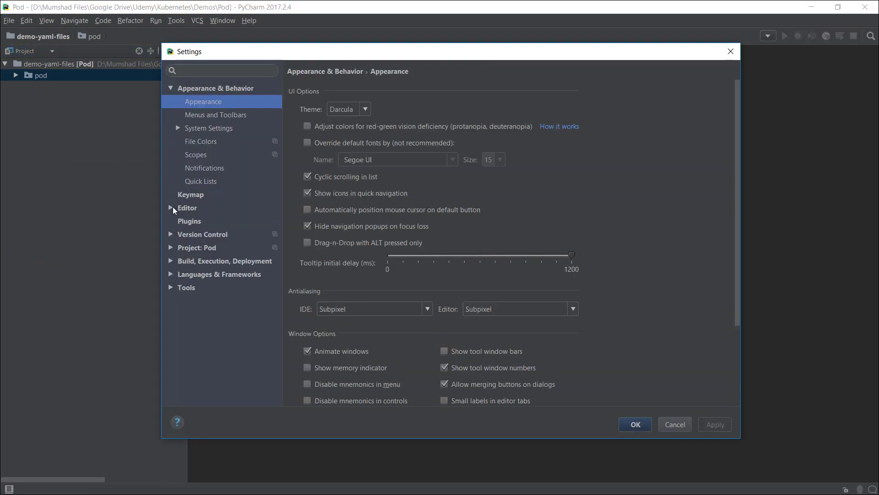
click(189, 221)
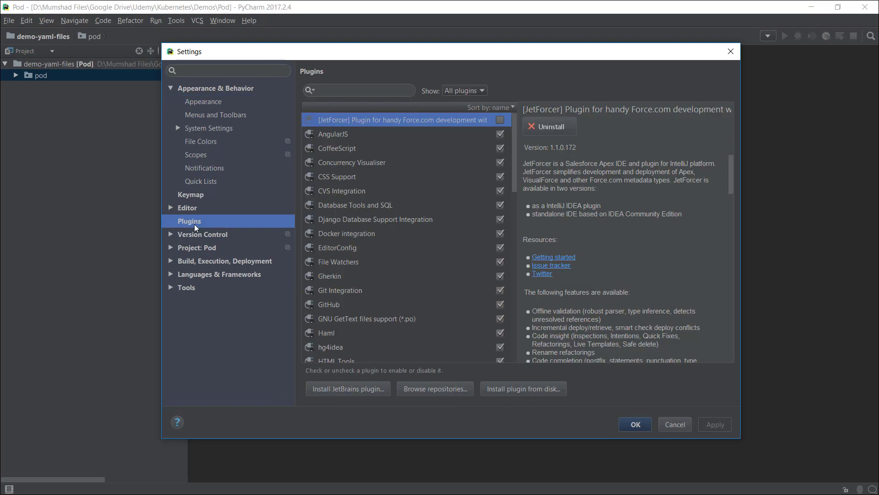
mouse_move(232, 236)
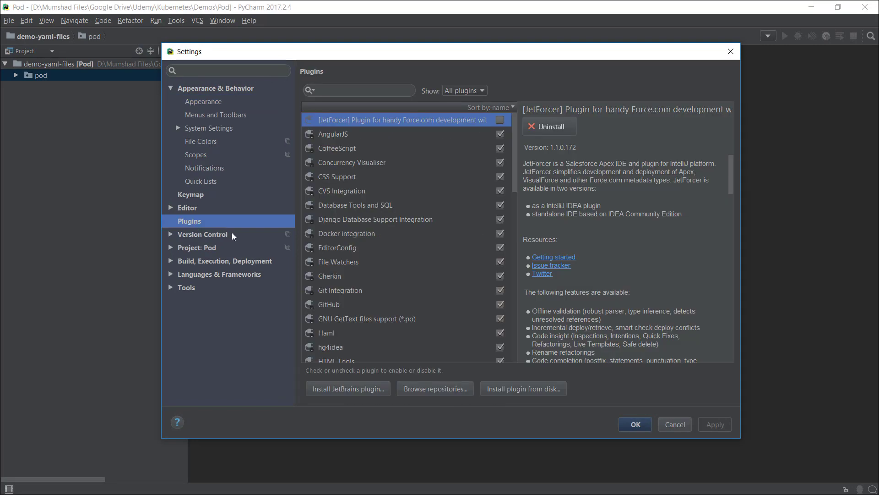
click(522, 388)
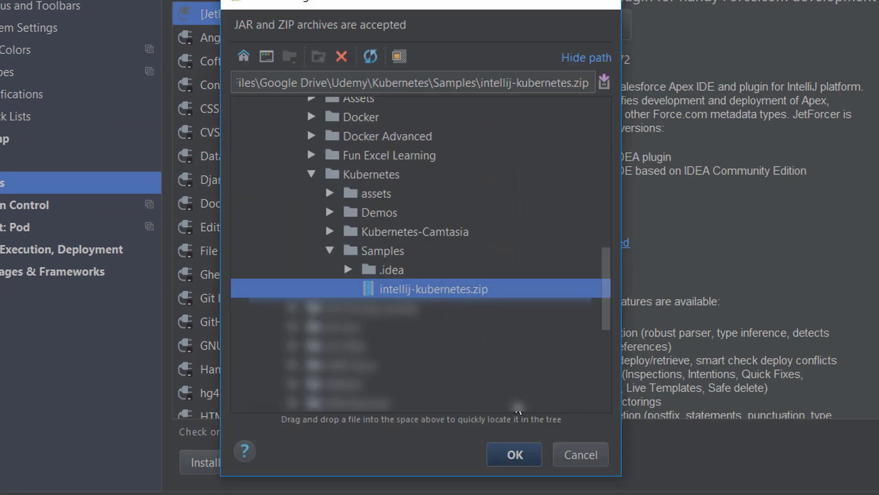
click(513, 453)
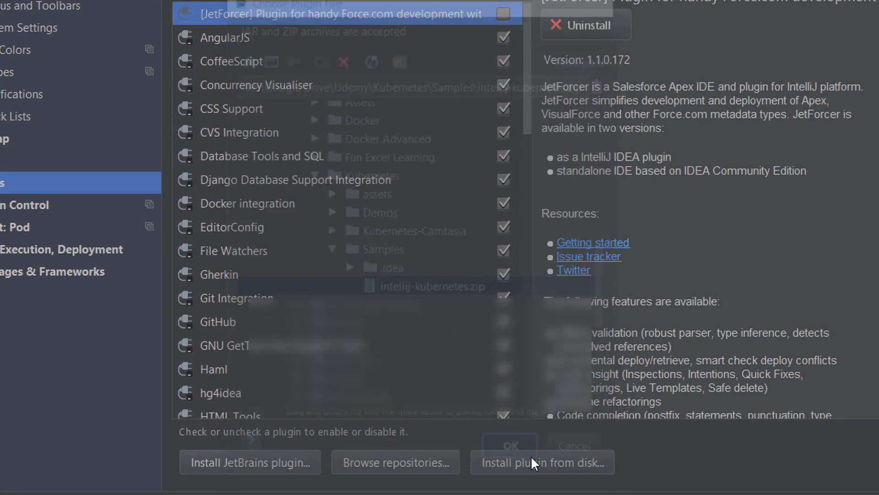
- Confirm the archive, enable the Kubernetes and OpenShift plugin and save the changes
click(503, 132)
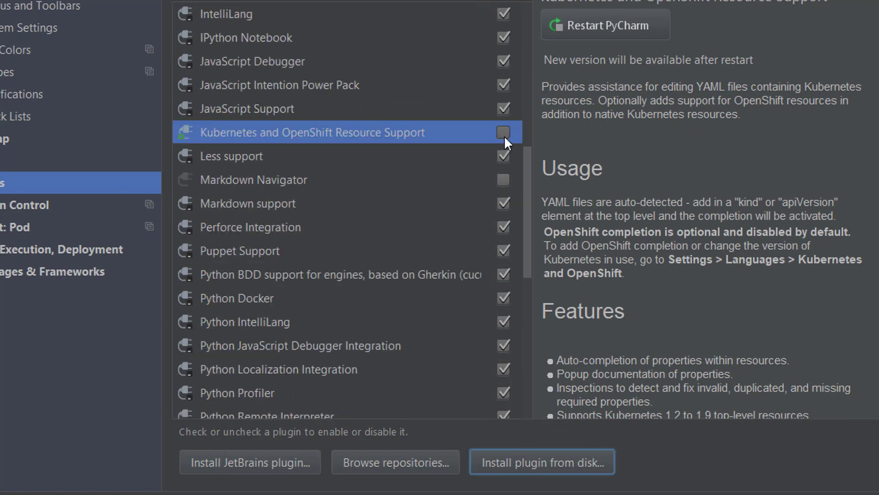
click(503, 132)
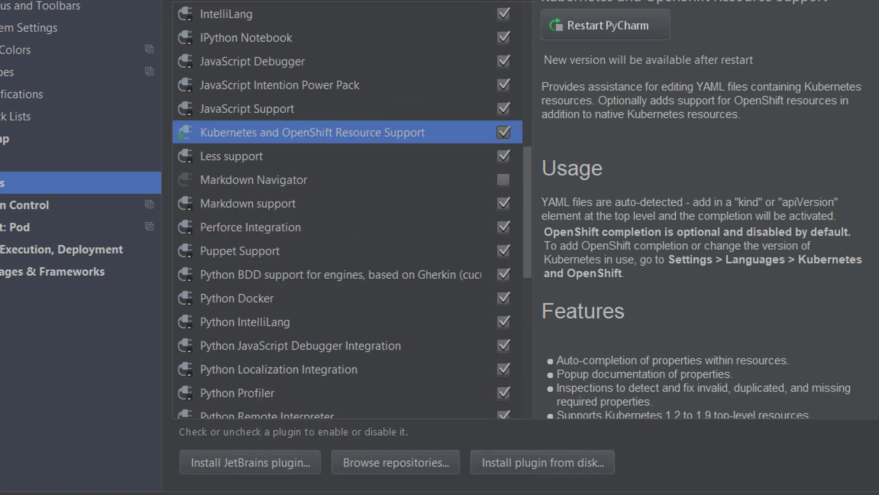
click(604, 23)
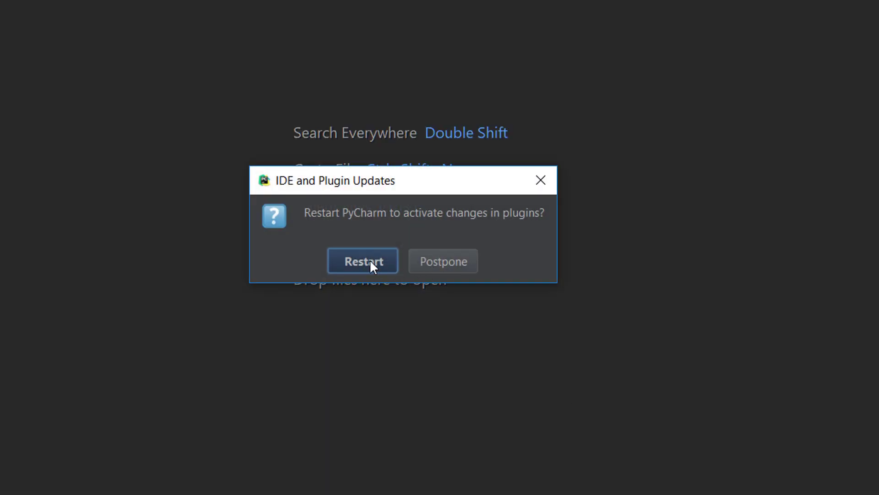
- Restart PyCharm so the plugin activates and the project reopens with pod-definition.yml
click(363, 260)
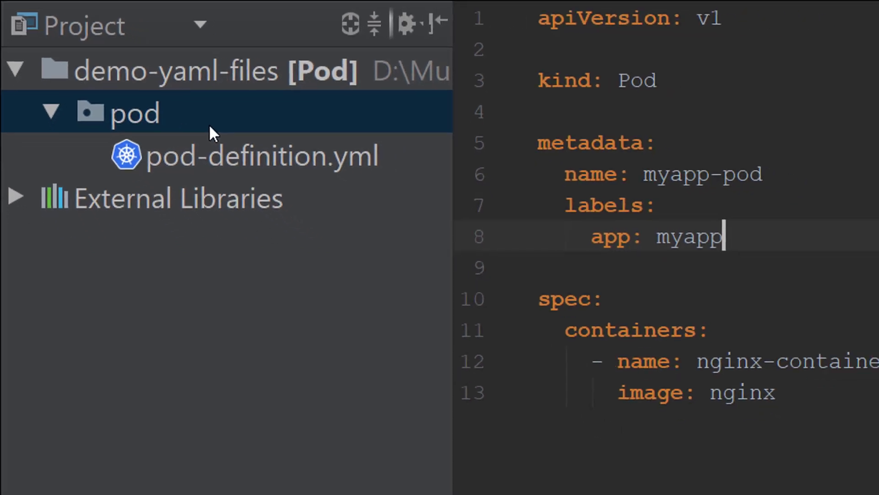
- Add a new file pod-definition2.yml under the pod folder and focus it for editing
right_click(135, 112)
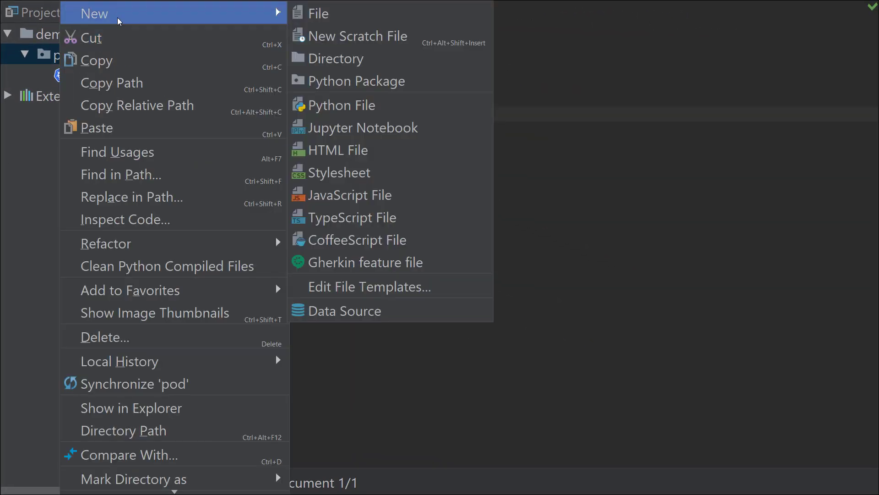
click(317, 12)
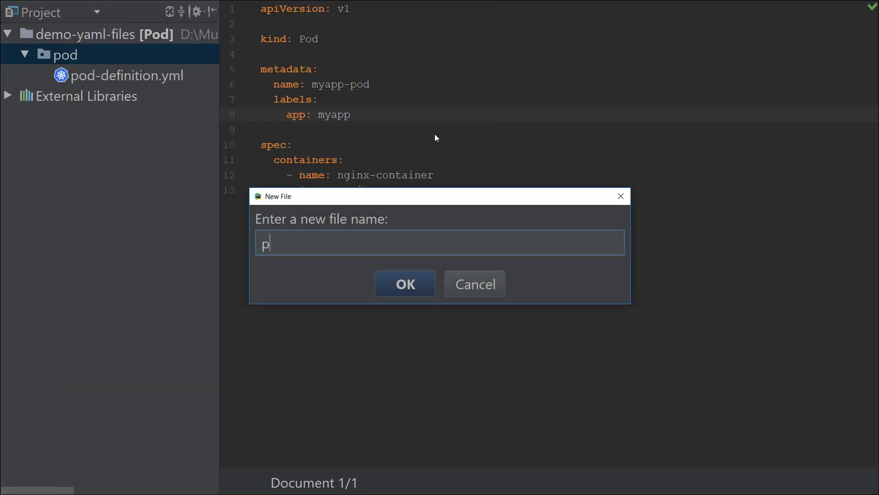
text(od-defni)
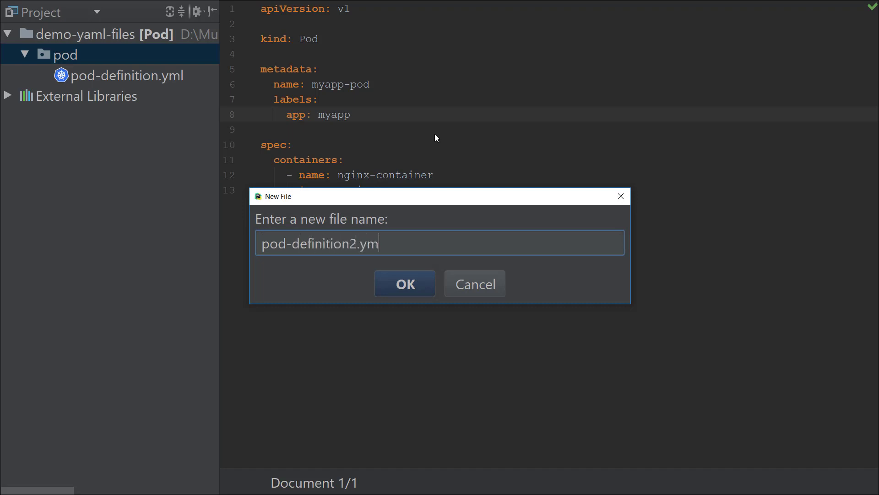
click(404, 283)
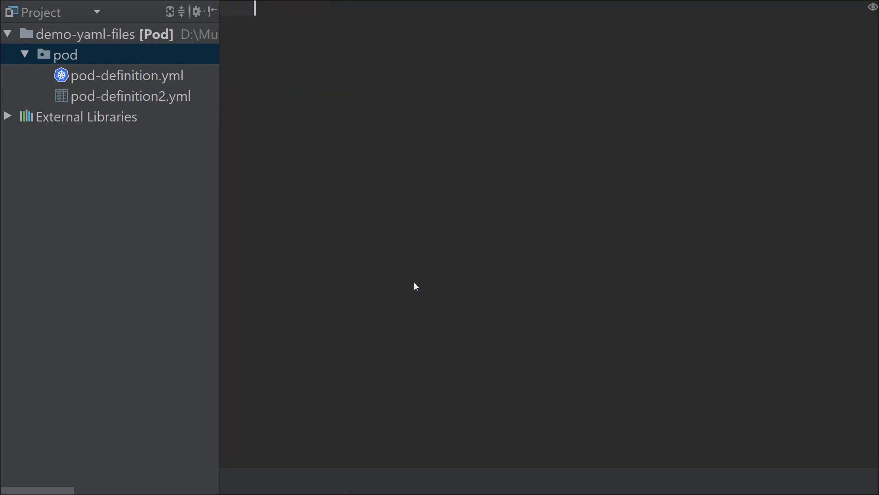
click(131, 96)
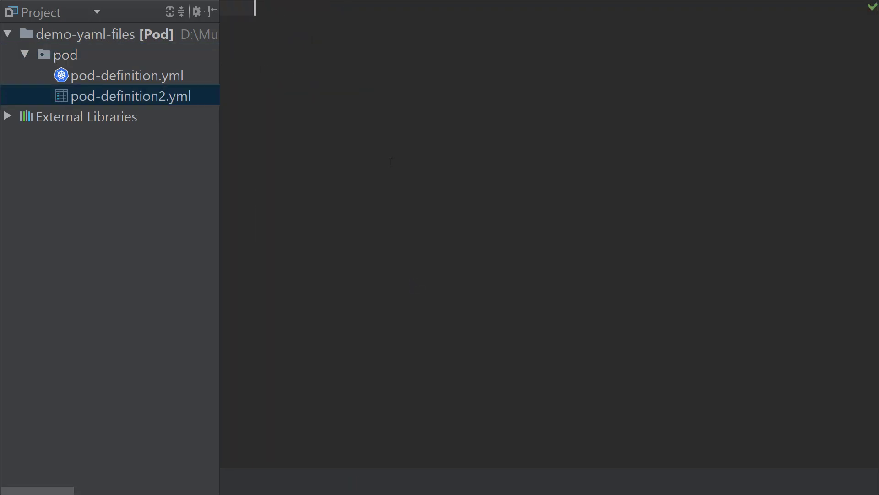
- Enter apiVersion: and pick v1 from the Kubernetes completion list, then begin the kind line
text(apiVersion:)
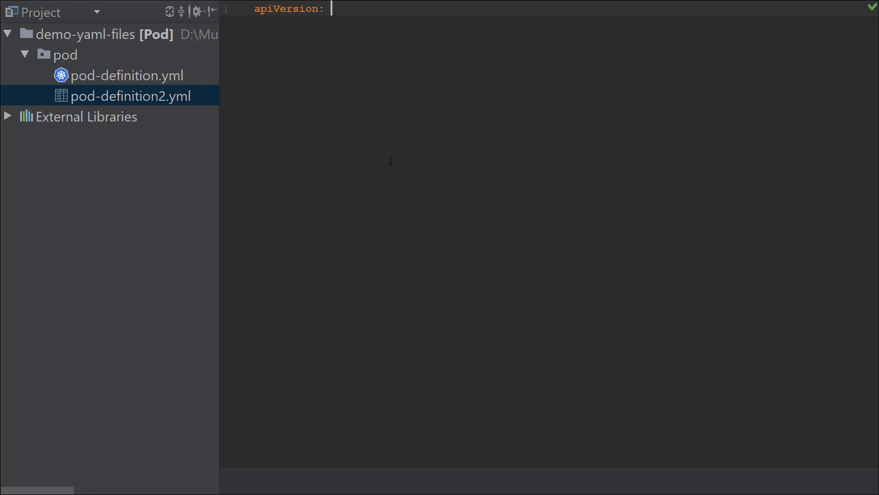
key(ctrl+space)
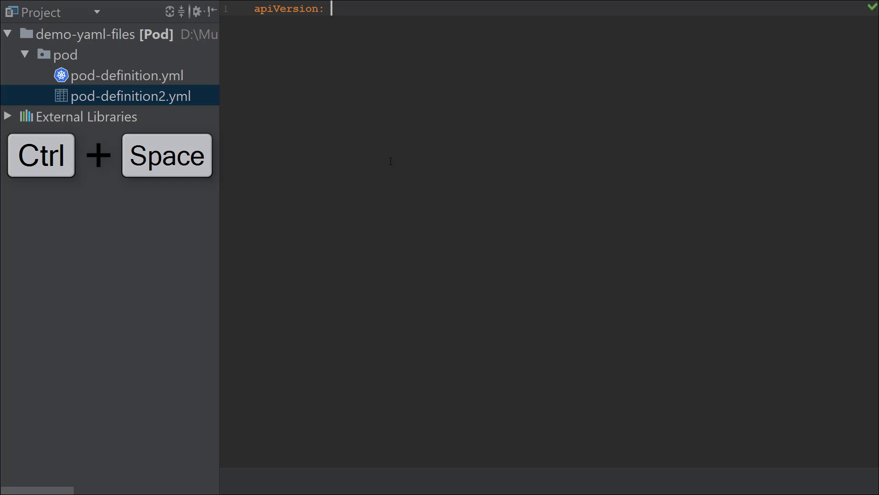
key(ctrl+space)
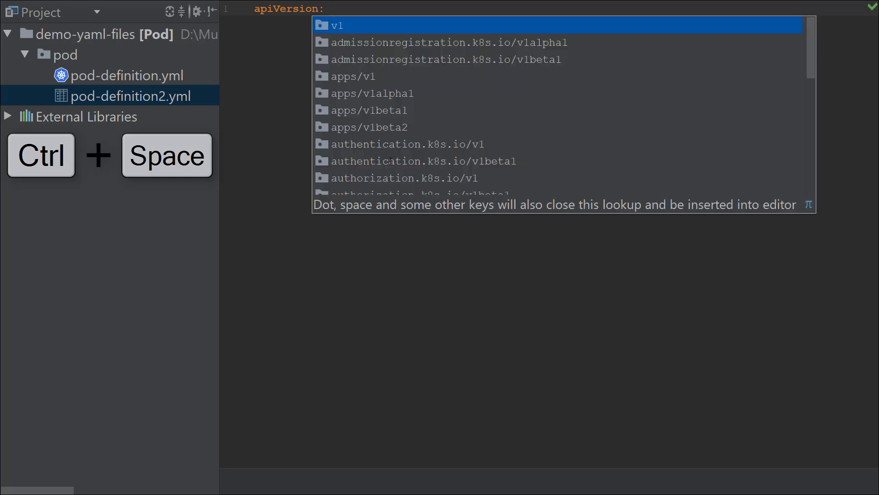
mouse_move(358, 31)
text( v1)
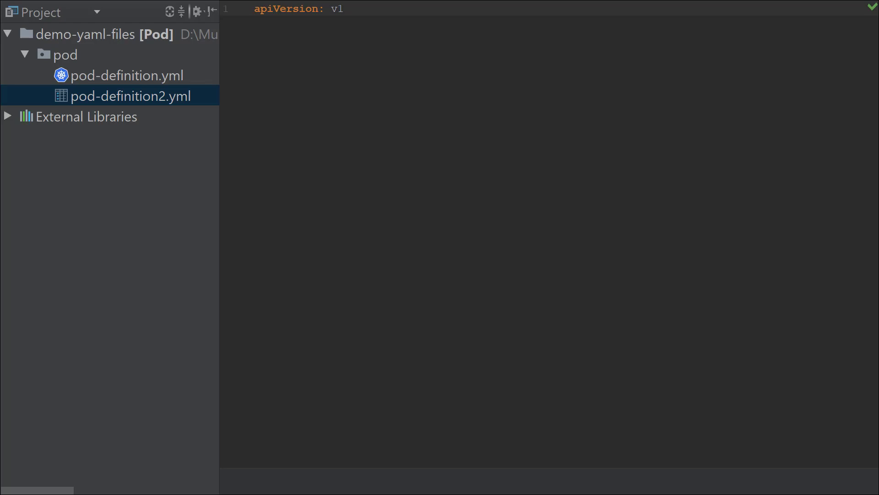
text(kind:)
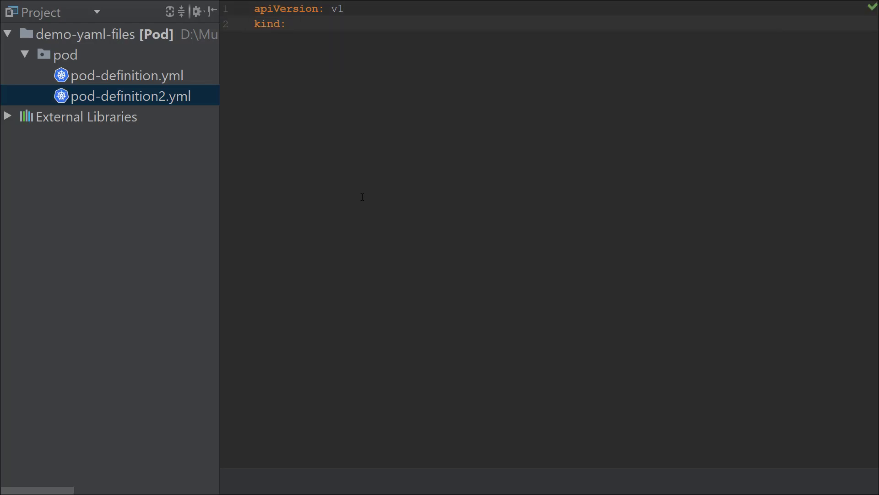
- Complete kind: as Pod from the Kubernetes suggestions and move to a new line
key(ctrl+space)
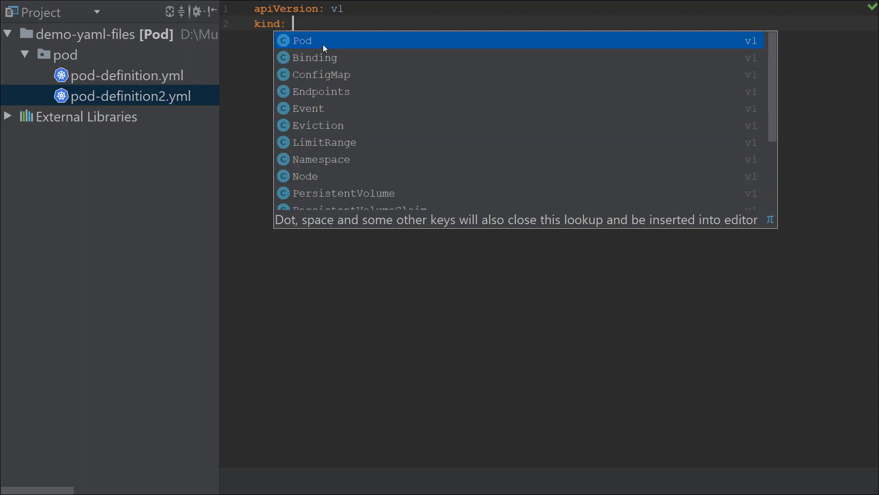
text(D)
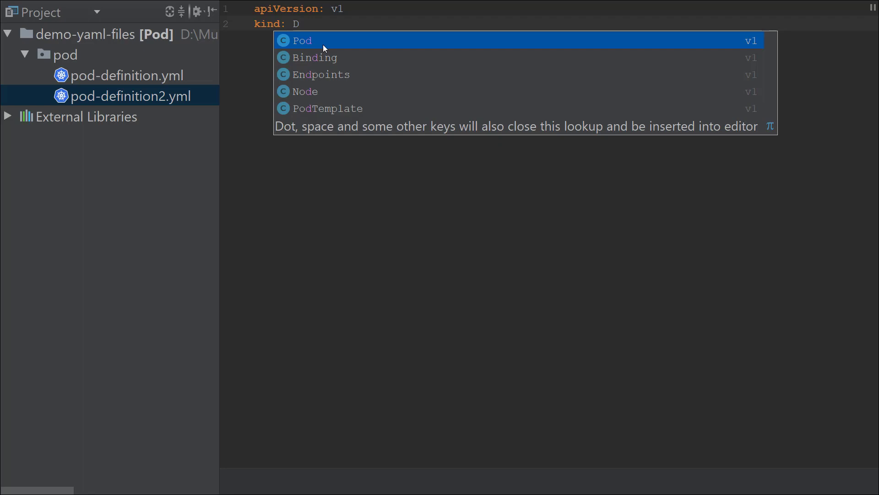
click(302, 40)
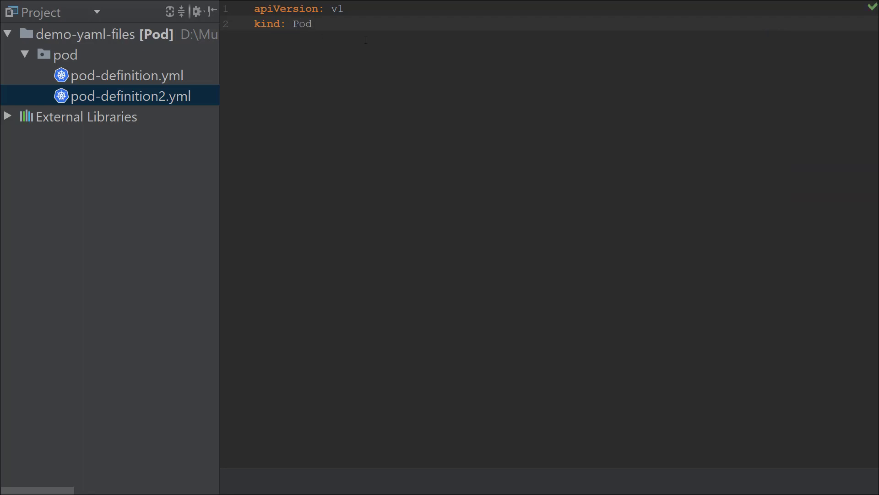
key(enter)
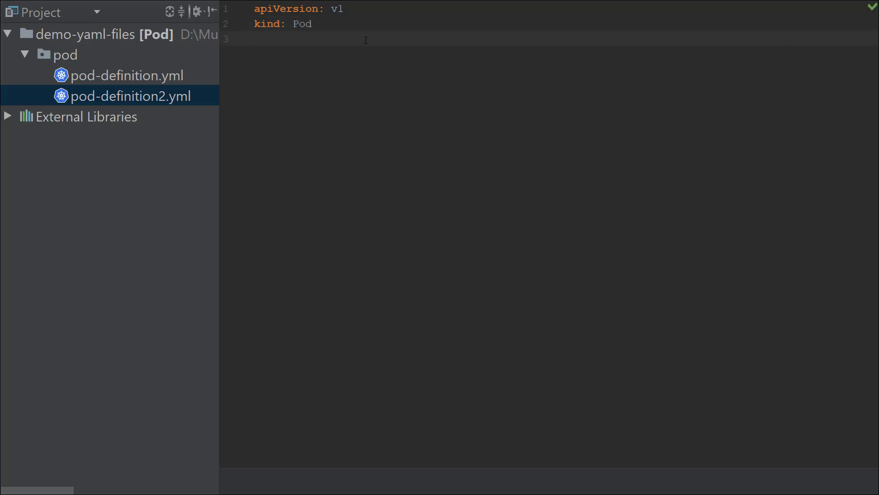
- Insert metadata with name: myapp-pod and start a labels block via completion
text(metadata:)
text(name:)
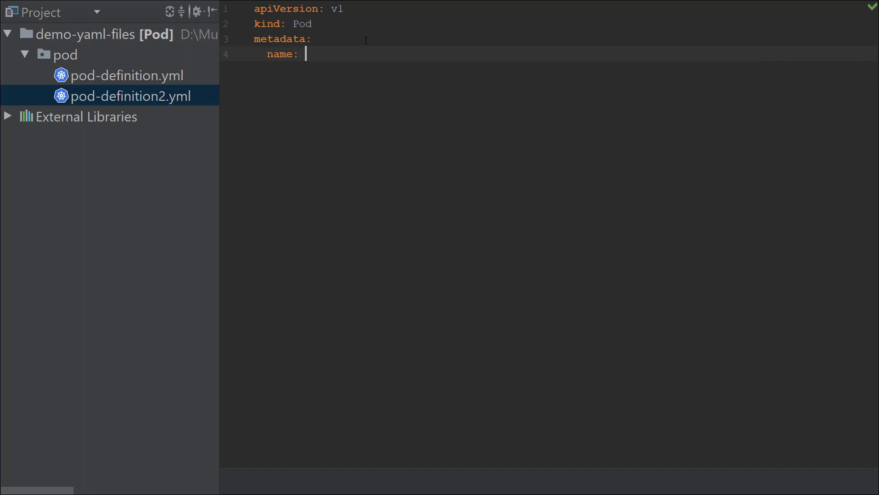
text(my)
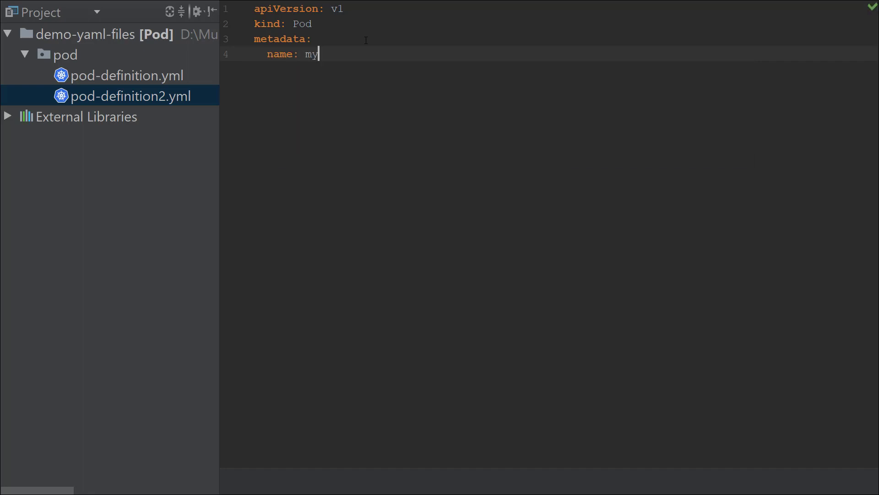
text(app-pod)
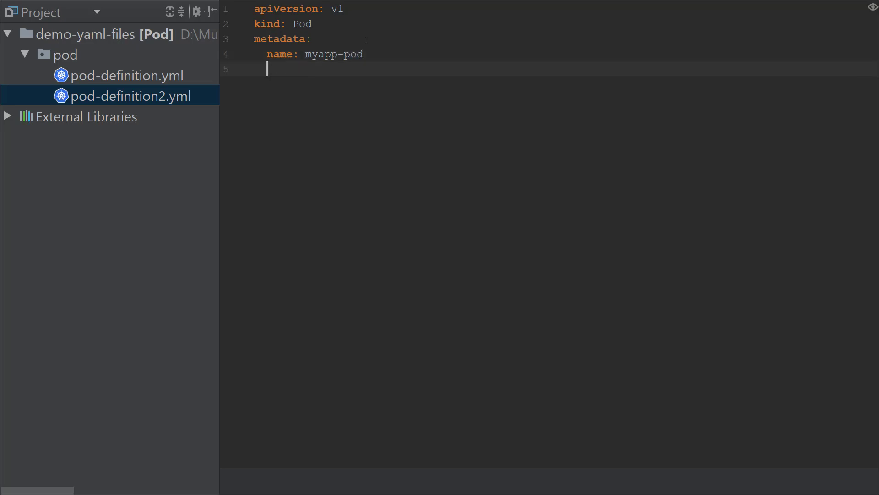
text(l)
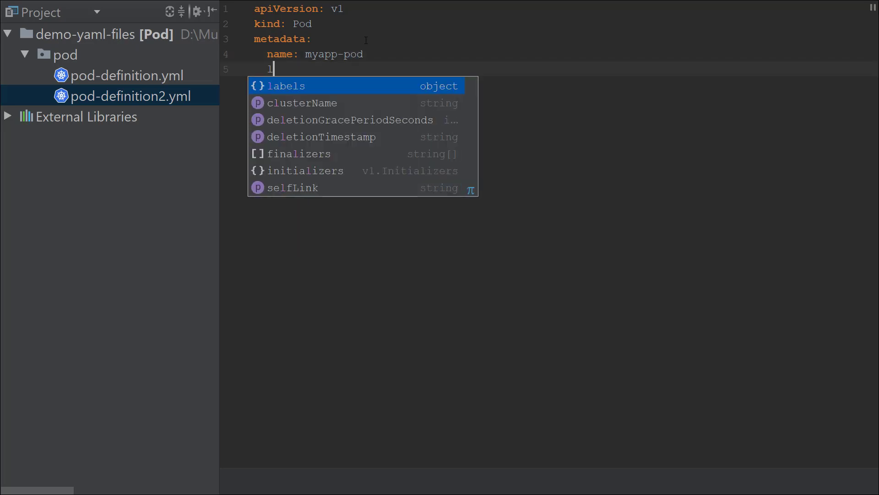
mouse_move(442, 93)
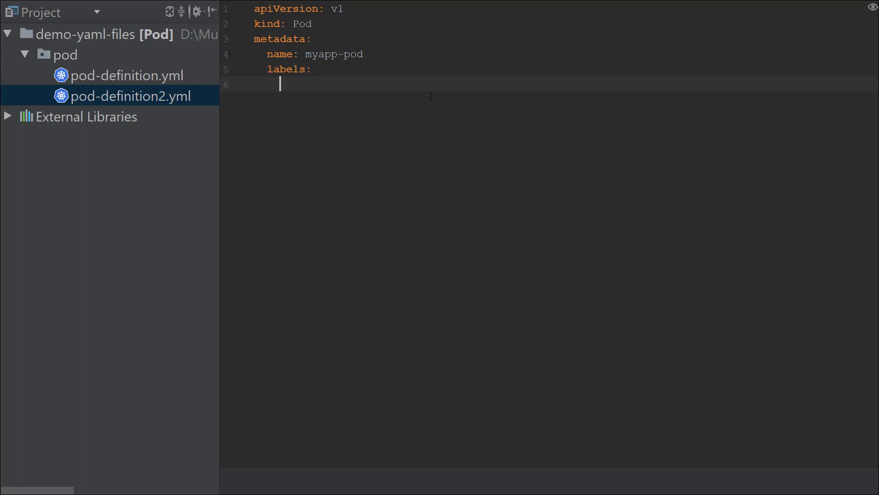
mouse_move(446, 101)
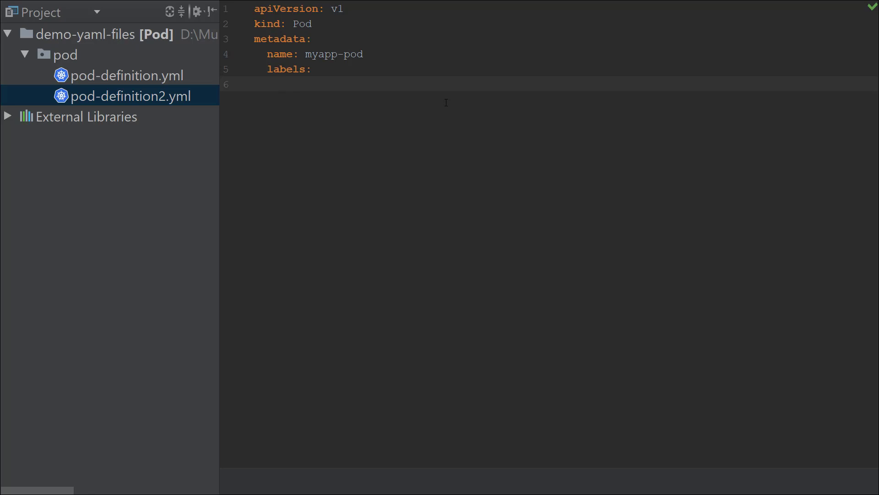
- Fill labels name: myapp-pod, app: myapp and type: pod by hand, then begin spec
key(ctrl+space)
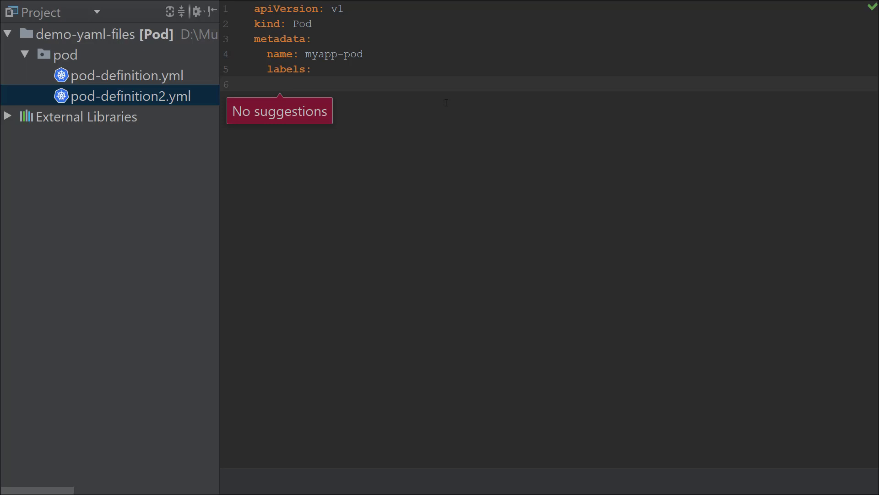
text(name: m)
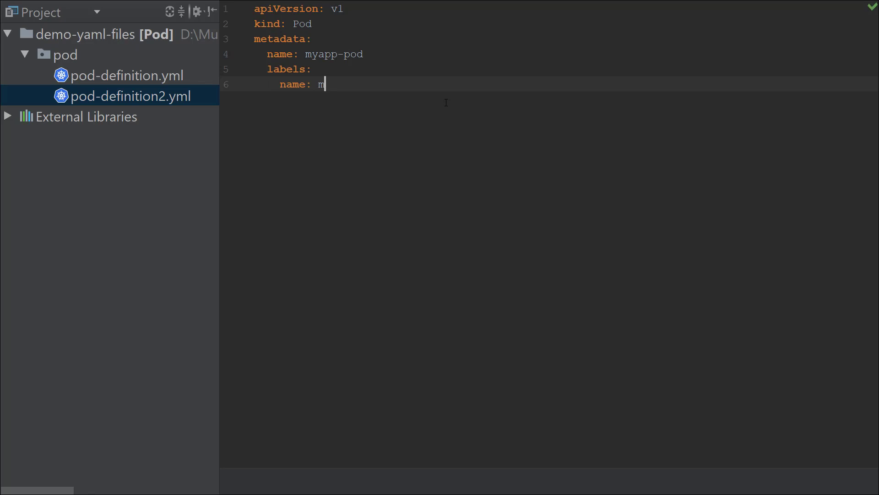
text(yapp-pod)
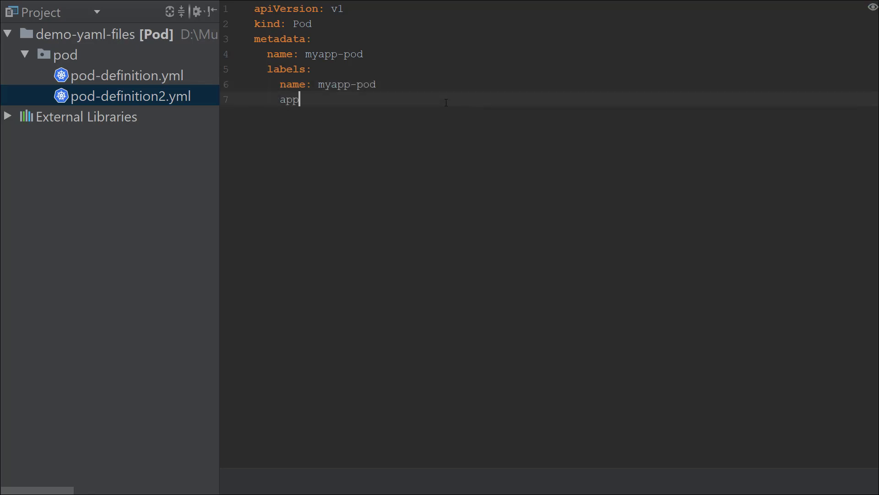
text(: myapp)
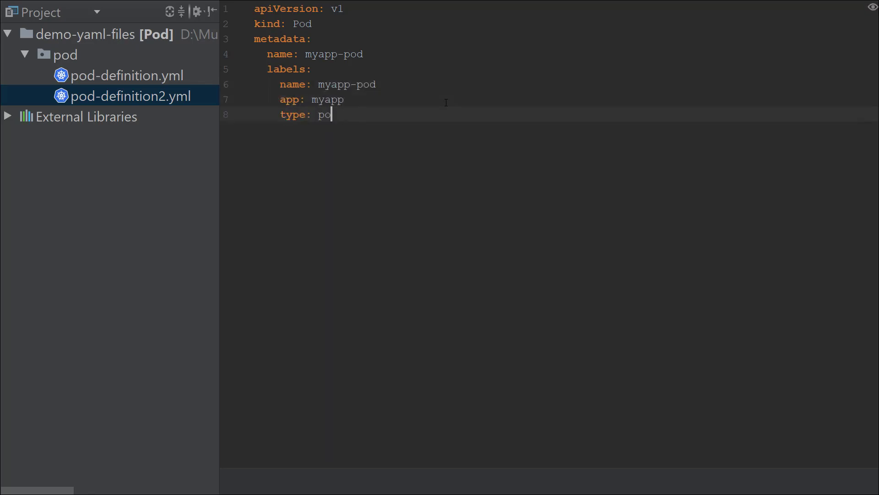
text(spec:)
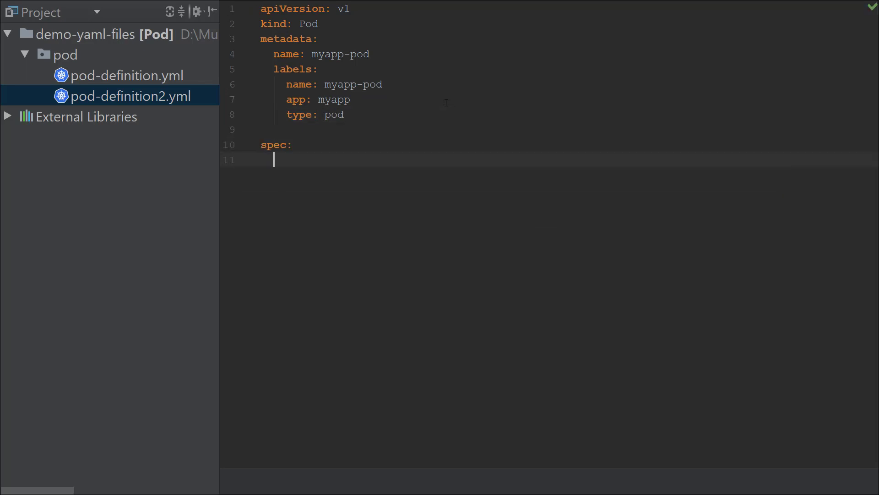
- Insert containers under spec from the suggested pod spec fields
key(ctrl+space)
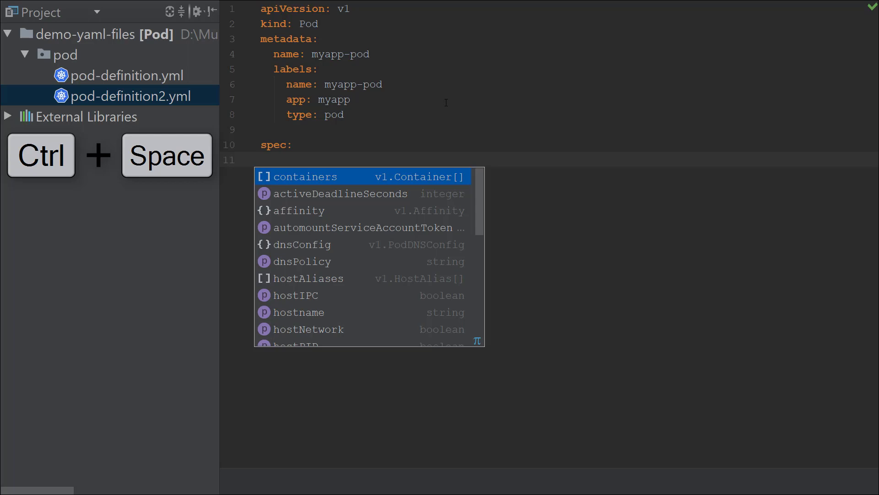
key(ctrl+space)
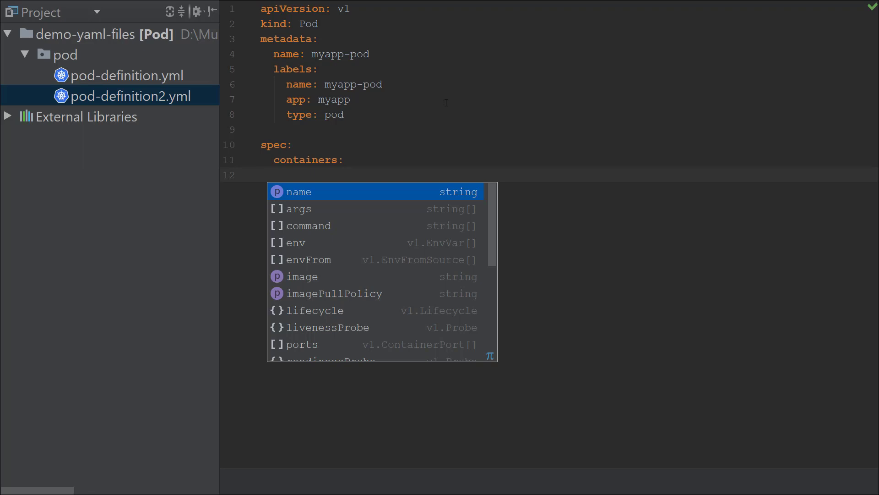
mouse_move(381, 165)
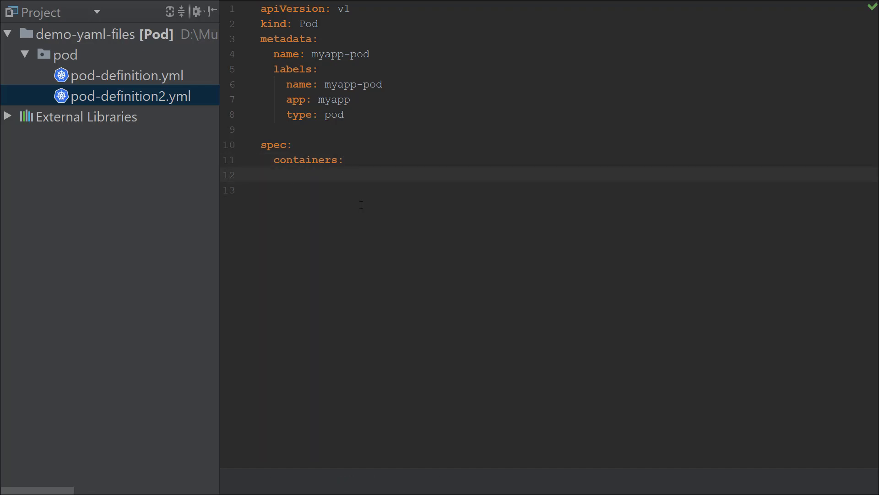
- Add a container entry with name: nginx-image and image: nginx
text(-)
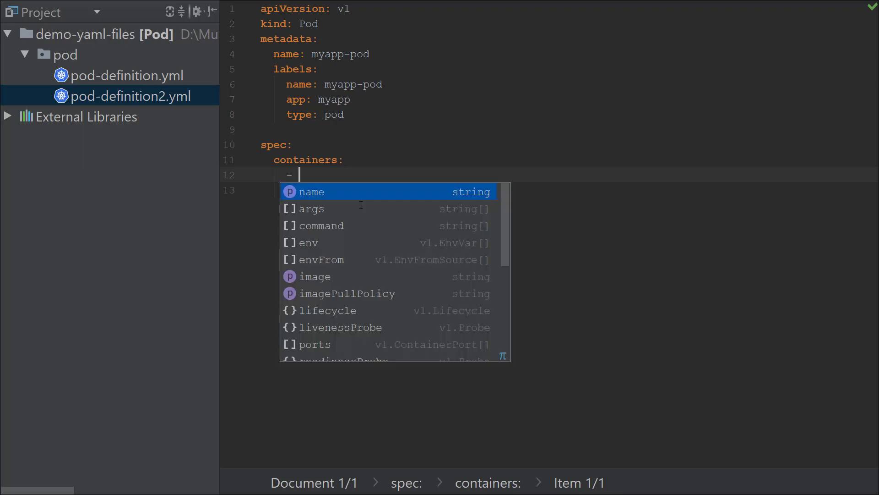
click(313, 192)
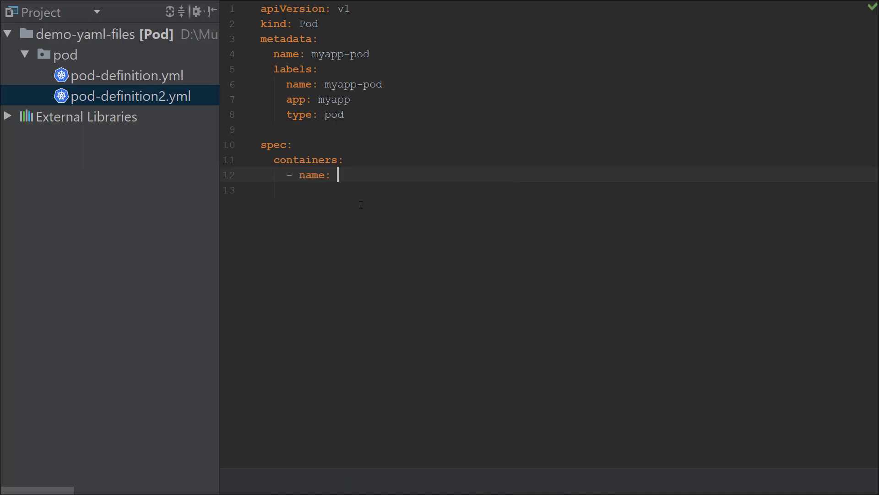
text(nginx-image)
click(550, 191)
text(image:)
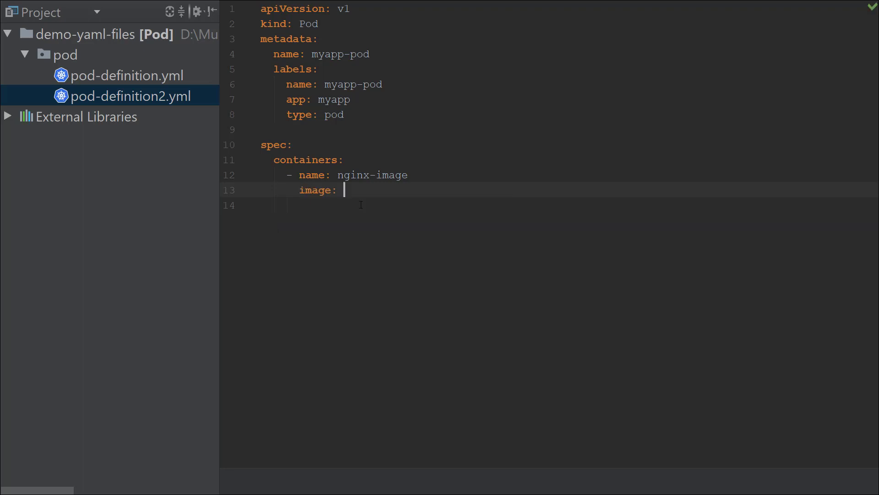
text(nginx)
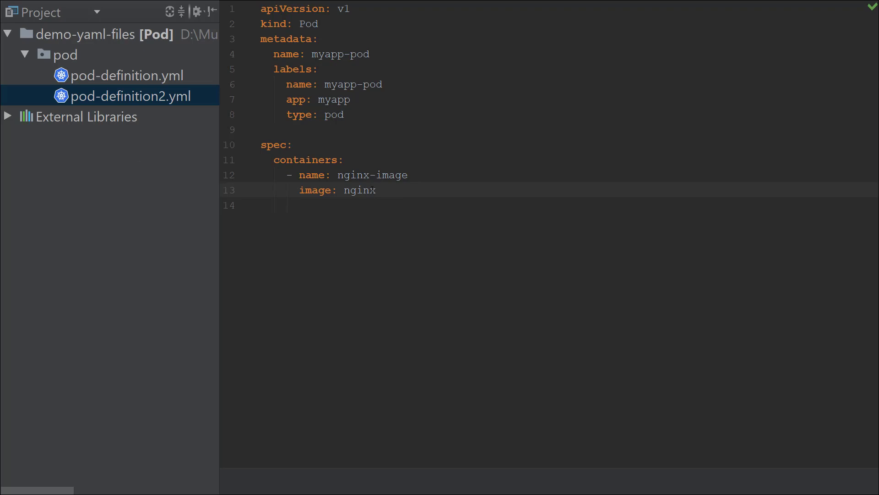
- Select all of the myapp-pod YAML in pod-definition.yml for copying
key(ctrl+a)
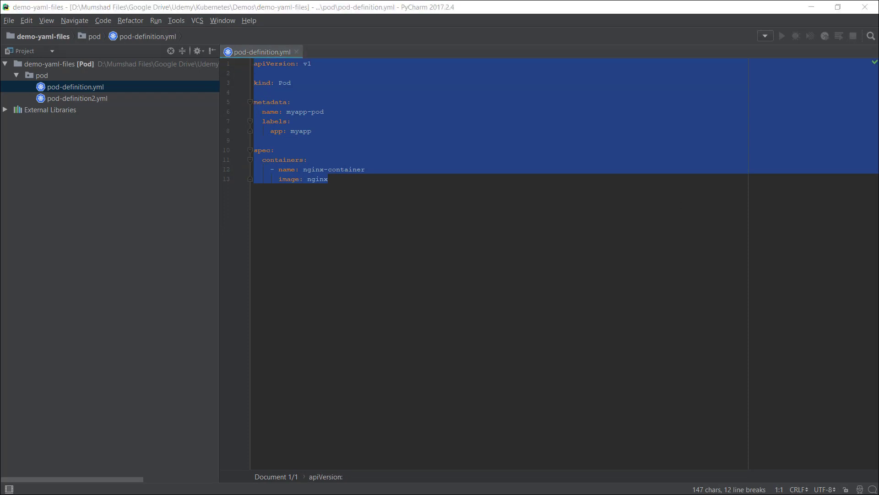
- Validate the pasted pod YAML on YAML Lint and confirm it is reported valid
click(186, 317)
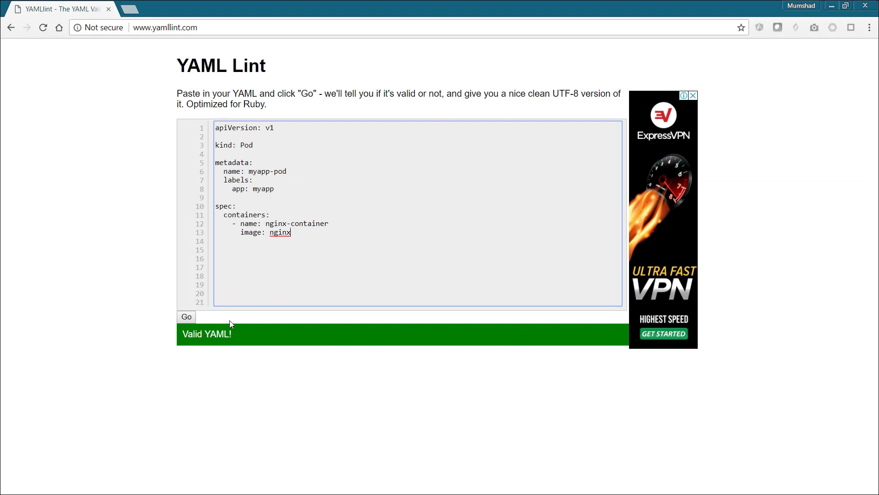
click(186, 316)
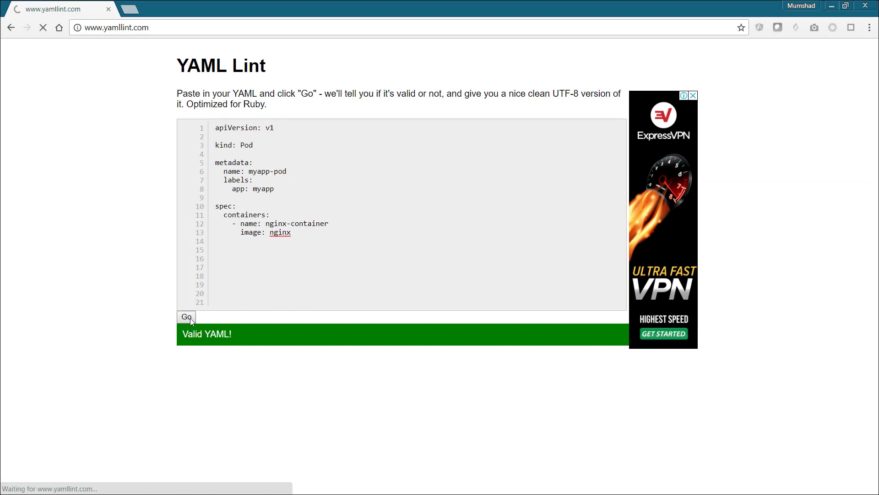
click(186, 317)
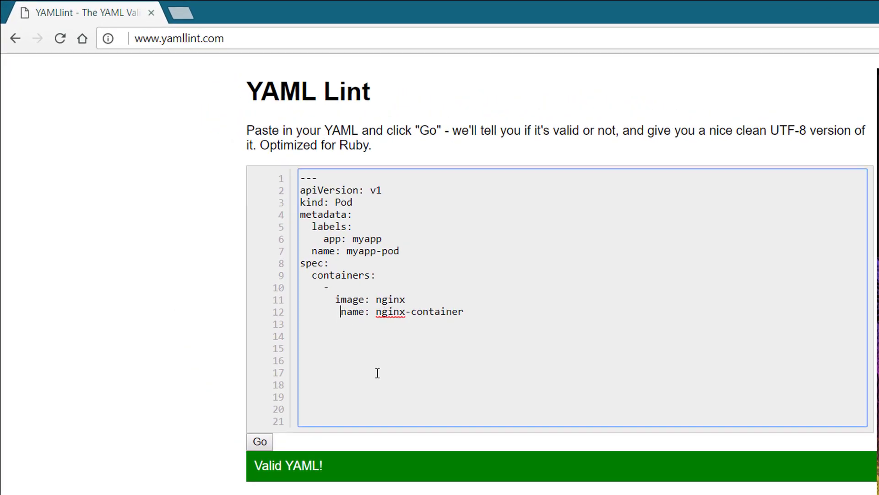
- Misindent the container name on line 12 and revalidate, producing a mapping values error at line 12
click(258, 442)
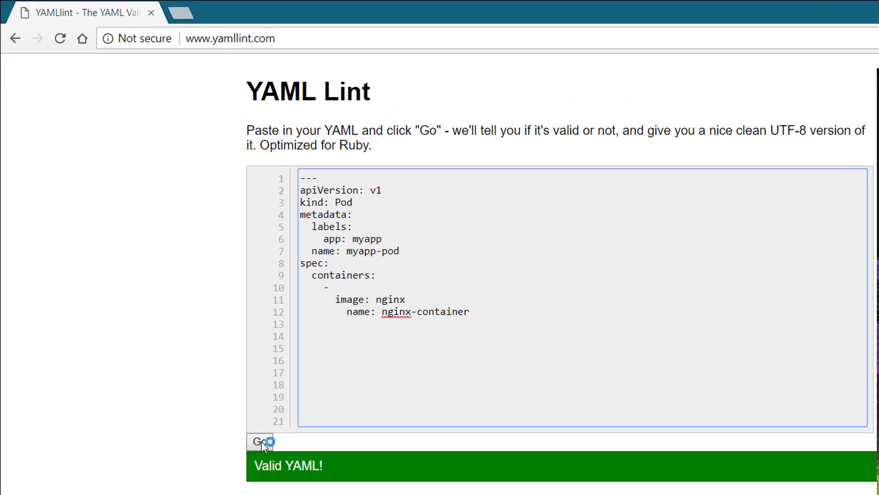
click(259, 441)
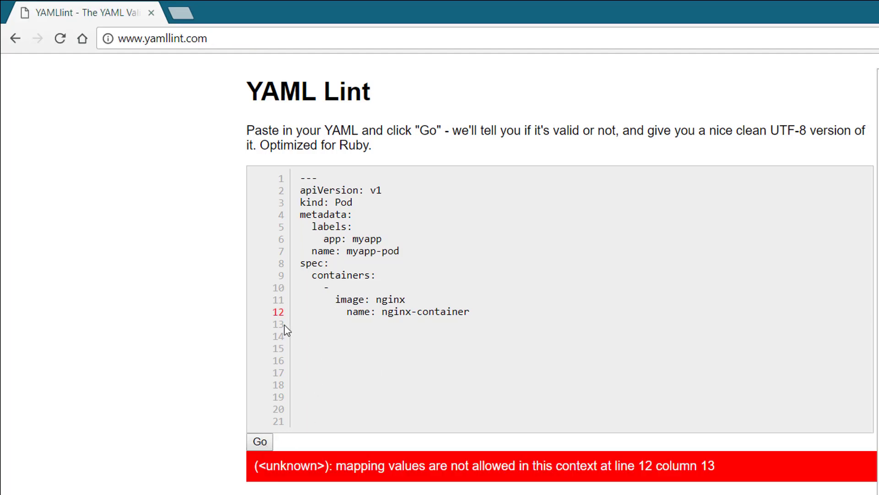
click(399, 311)
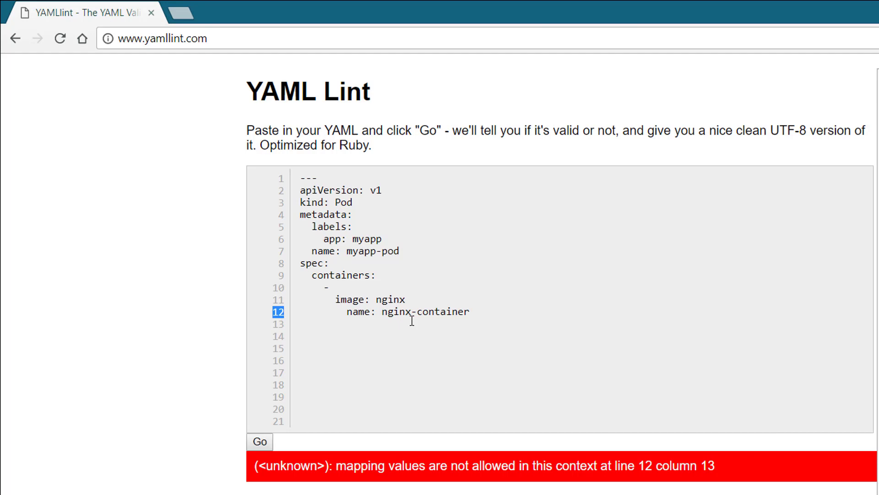
mouse_move(412, 321)
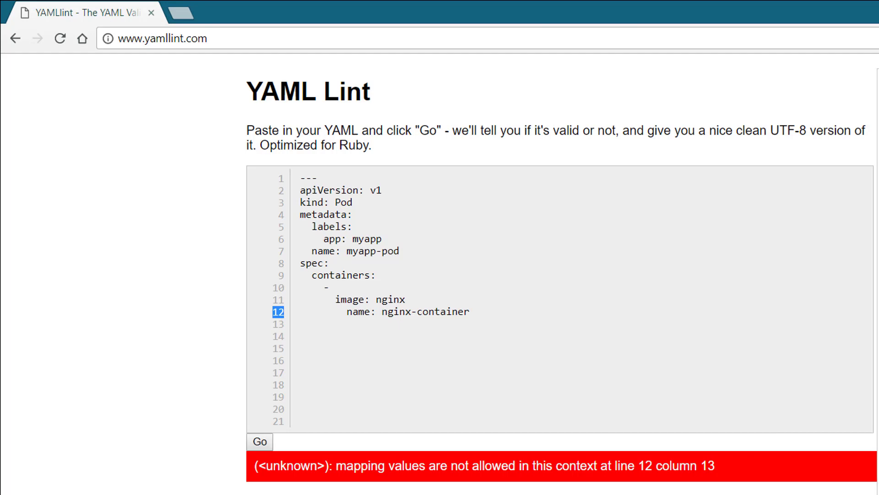